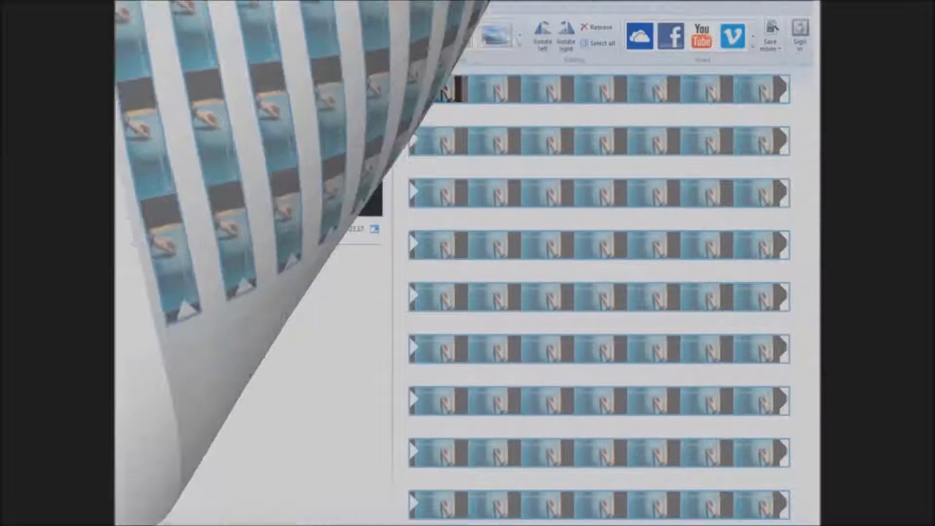
- Show the Add music menu and choose a music source for the movie
{"action": "left_click", "coordinate": [229, 35]}
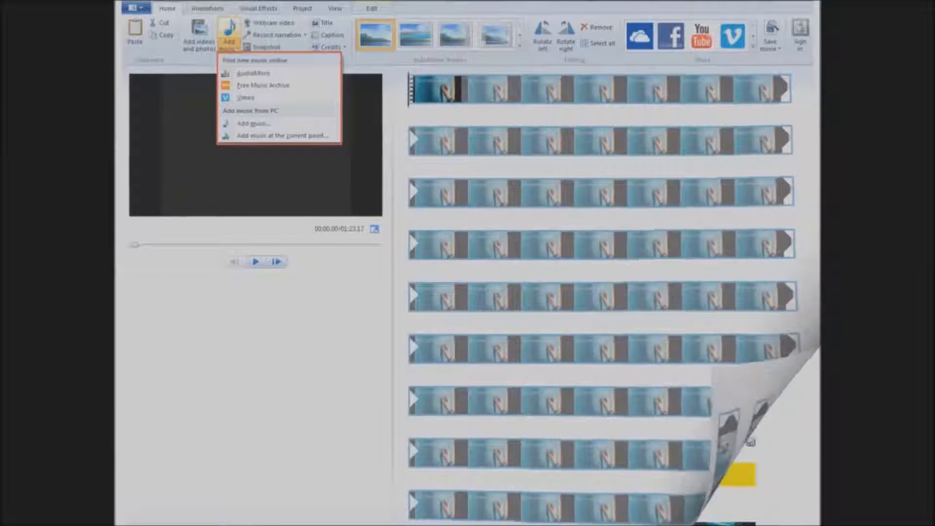
{"action": "left_click", "coordinate": [262, 85]}
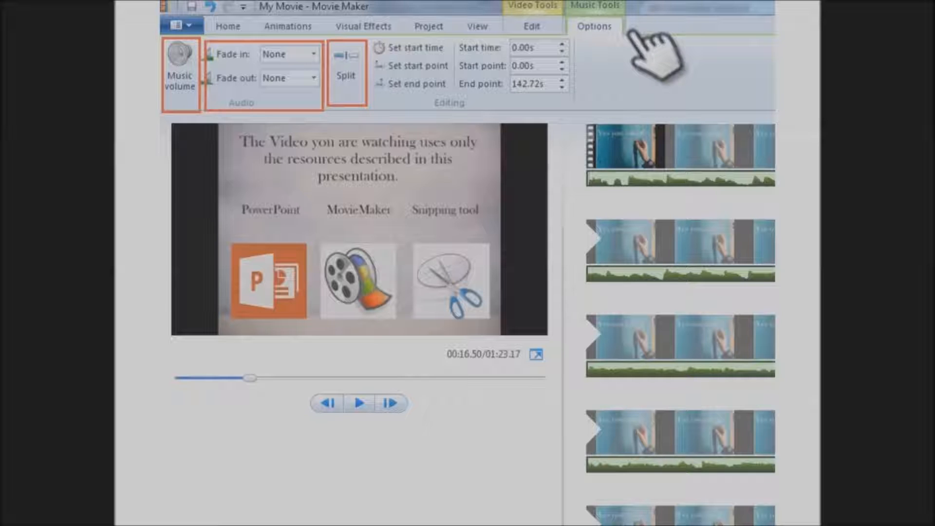
- Return to the Home tab with the music track kept beneath the clips
{"action": "left_click", "coordinate": [197, 25]}
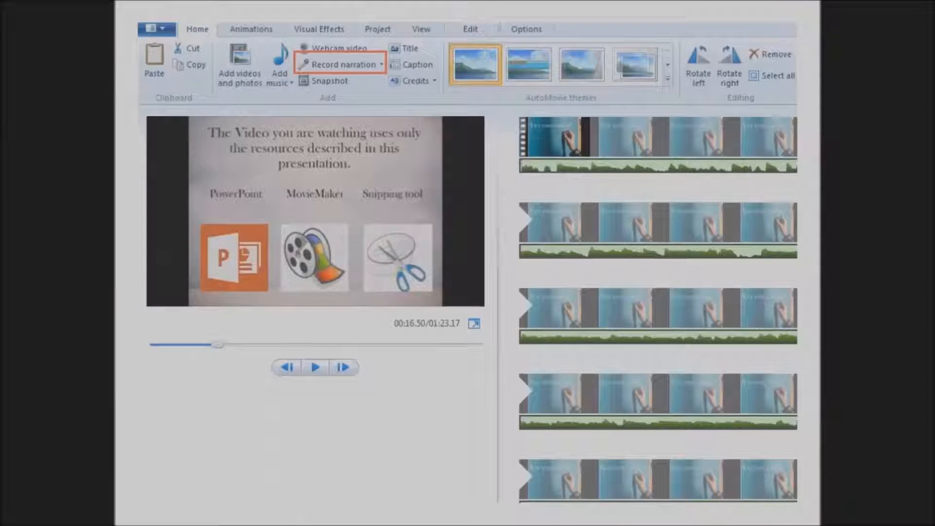